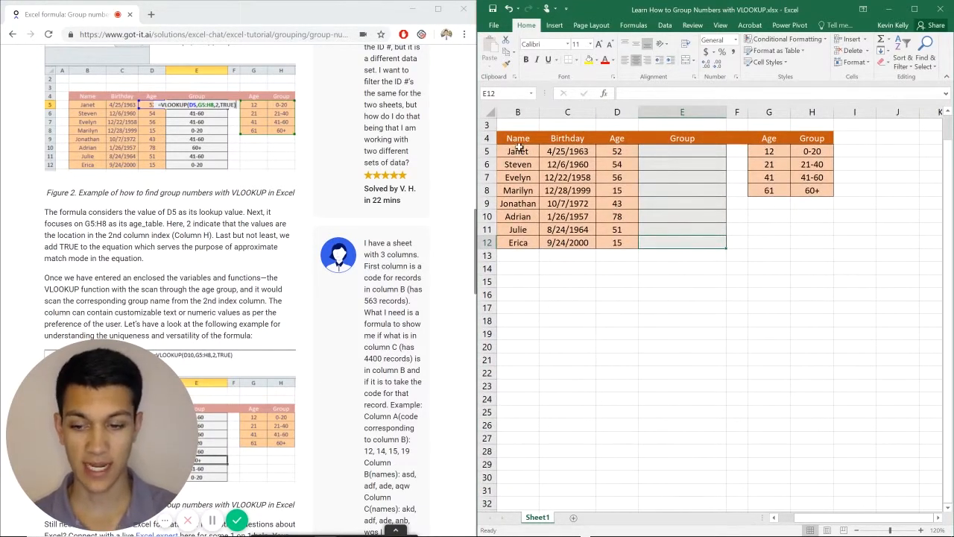
{"action": "mouse_move", "coordinate": [629, 289]}
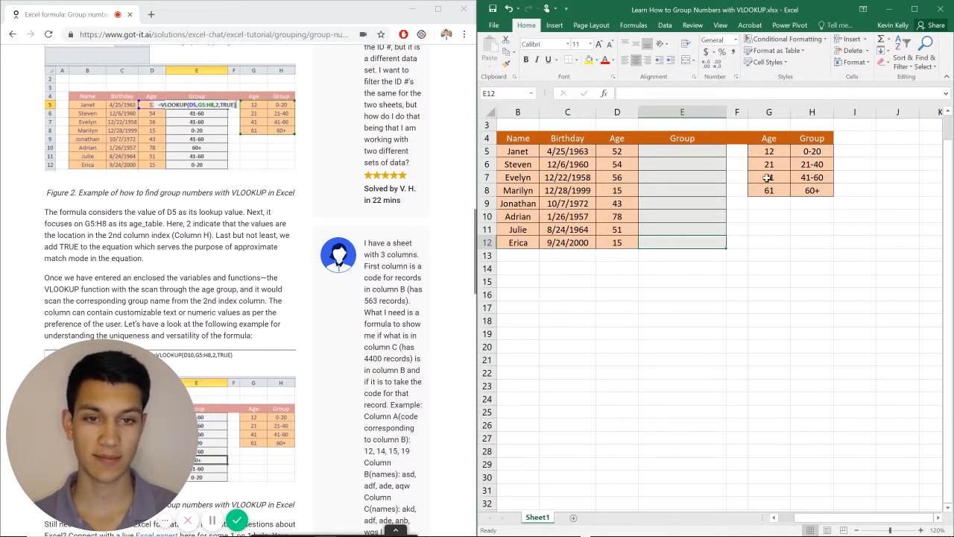
{"action": "mouse_move", "coordinate": [775, 178]}
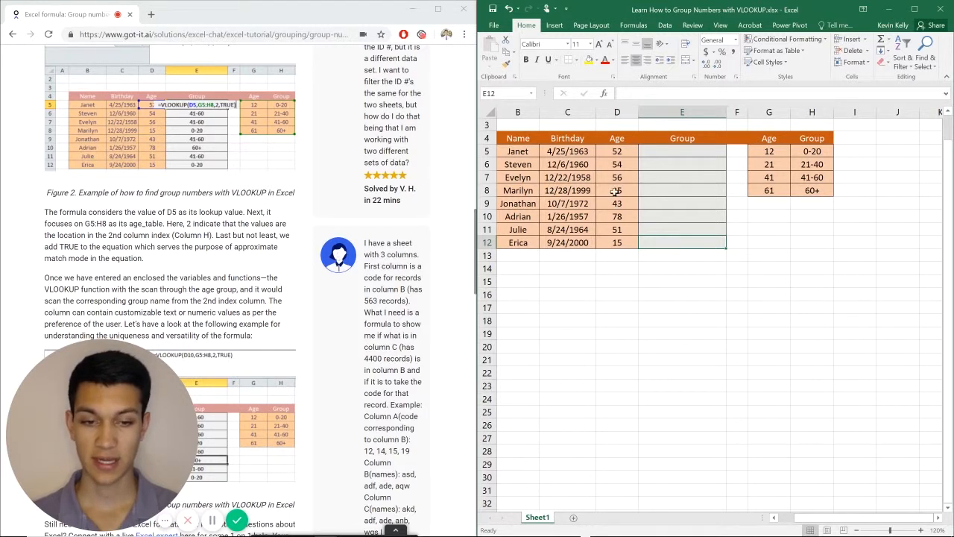
- Start a VLOOKUP in E5 using Janet's age in D5 as the lookup value
{"action": "left_click", "coordinate": [682, 150]}
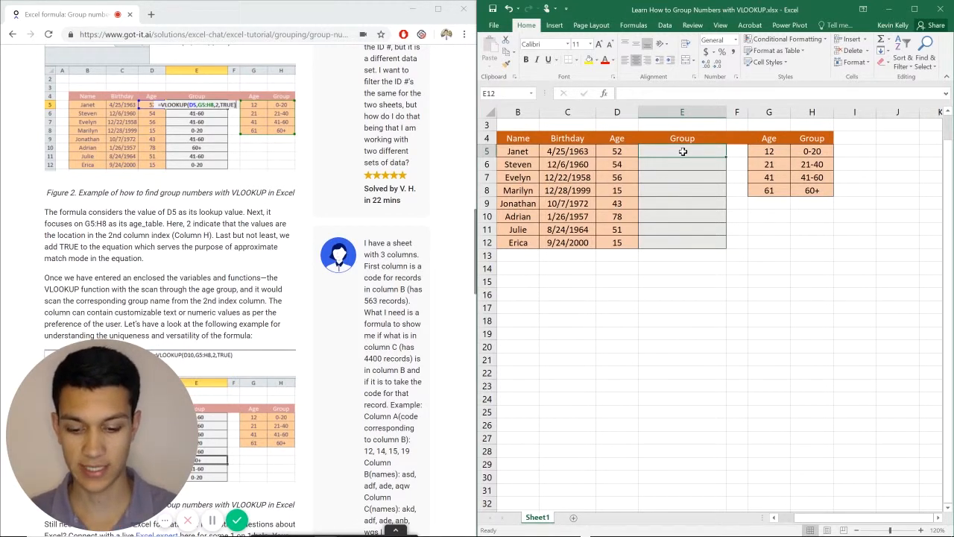
{"action": "type", "text": "=VL"}
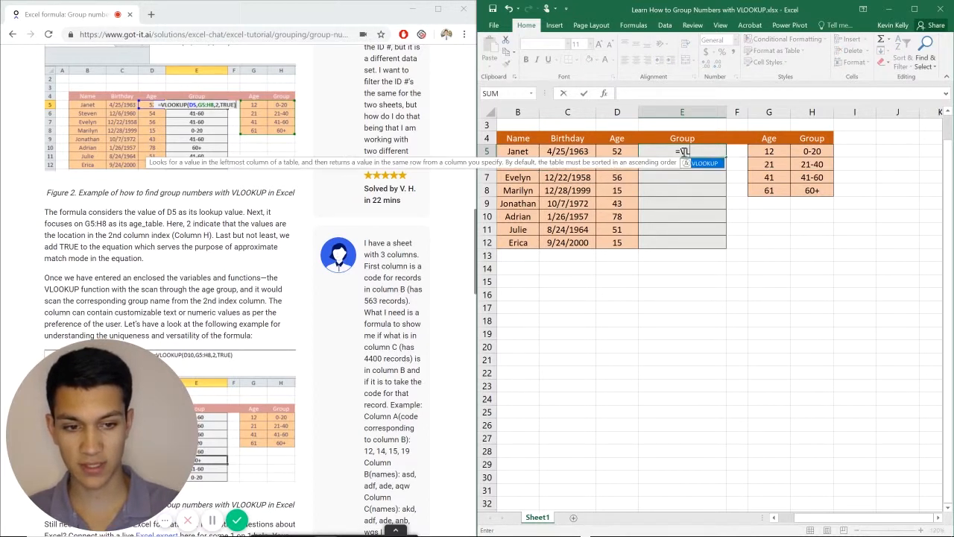
{"action": "type", "text": "OOKUP("}
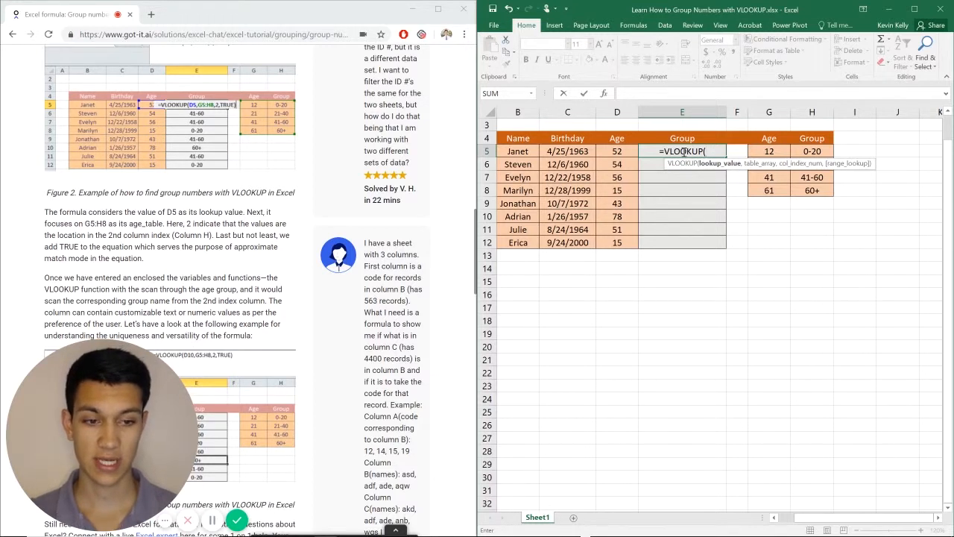
{"action": "left_click", "coordinate": [617, 151]}
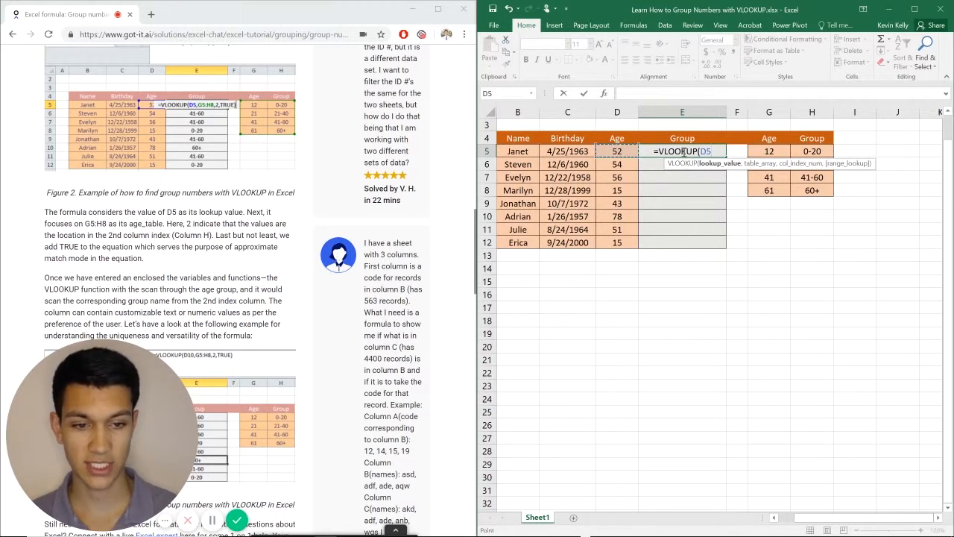
{"action": "type", "text": ",$G$5:$H$8,2,TRUE"}
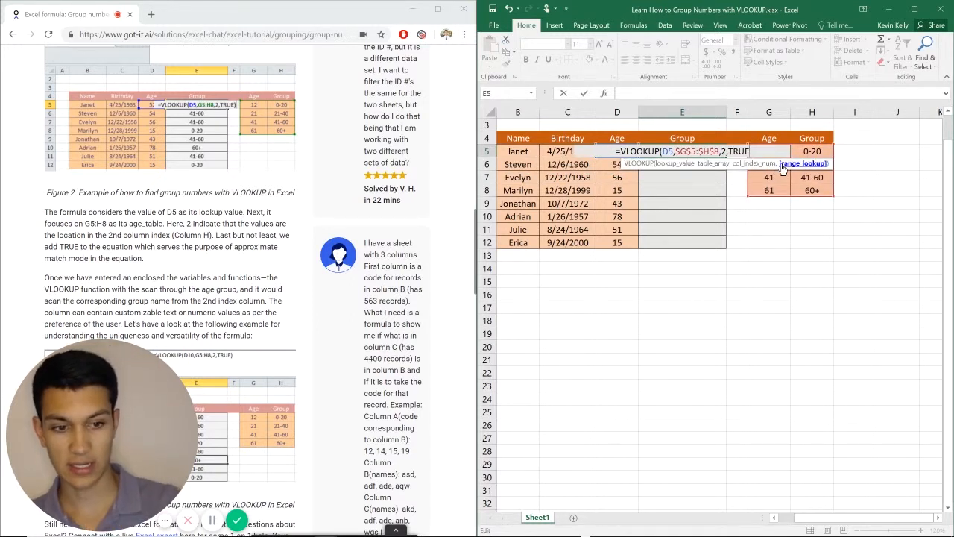
- Enter the VLOOKUP so E5 returns 41-60, then reselect E5
{"action": "key", "text": "Return"}
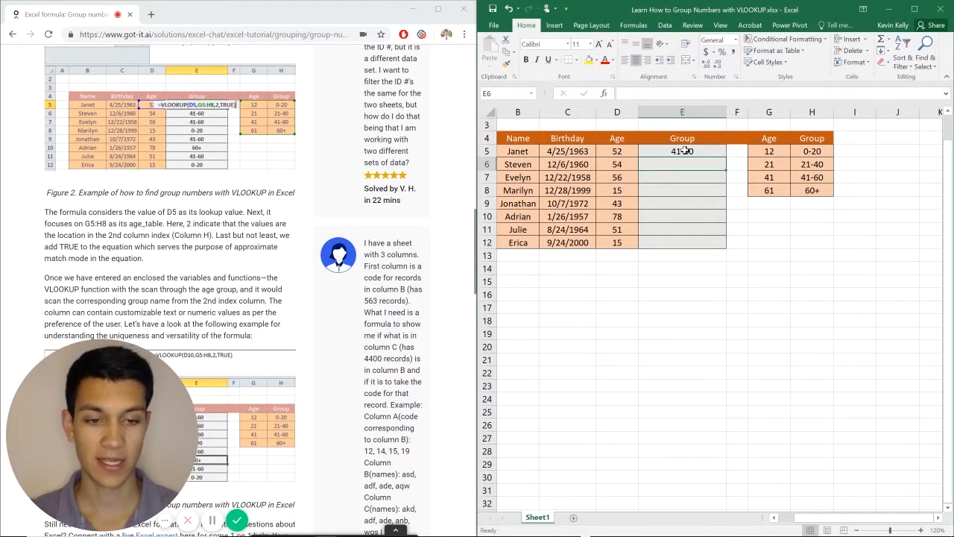
{"action": "left_click", "coordinate": [682, 150]}
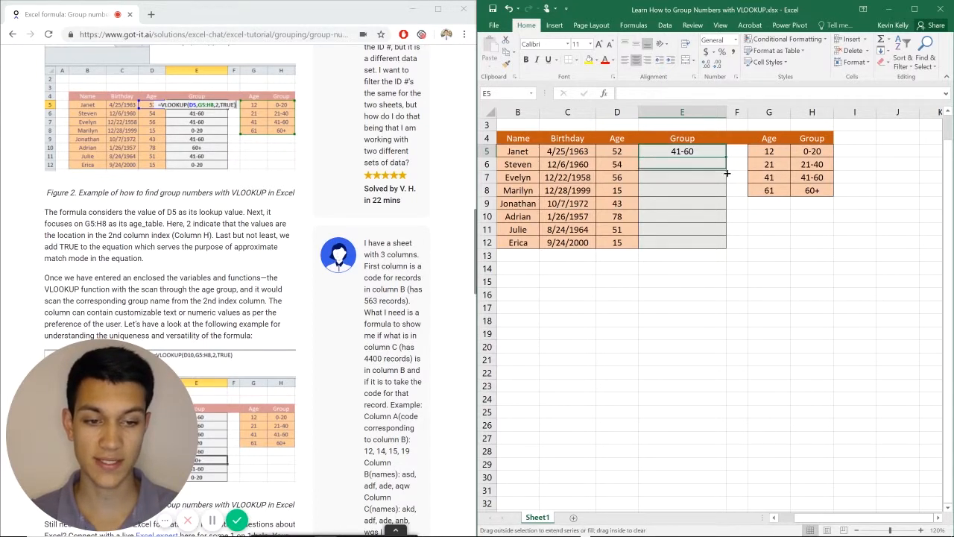
- Fill the group formula from E5 down to E12 and deselect the range
{"action": "left_click_drag", "start_coordinate": [682, 151], "coordinate": [682, 243]}
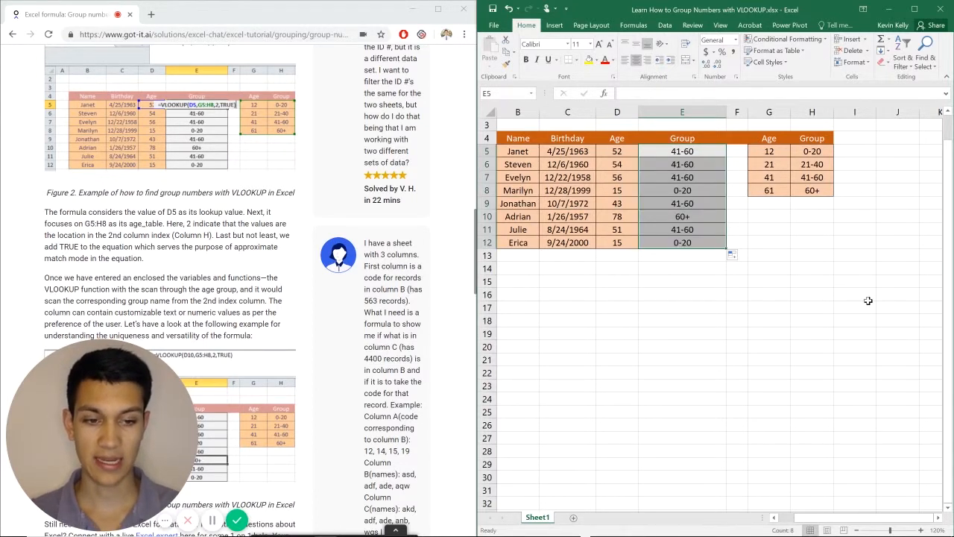
{"action": "left_click", "coordinate": [811, 229]}
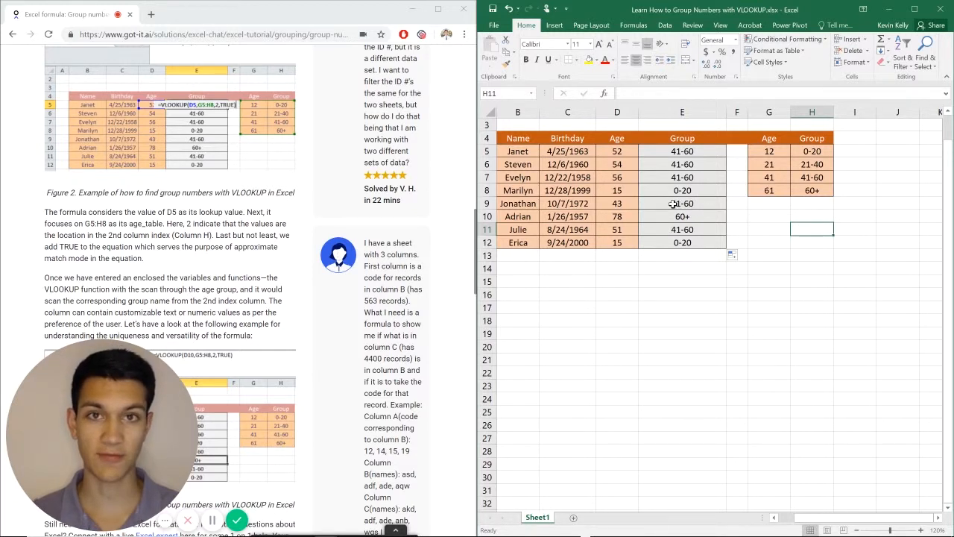
{"action": "mouse_move", "coordinate": [747, 241]}
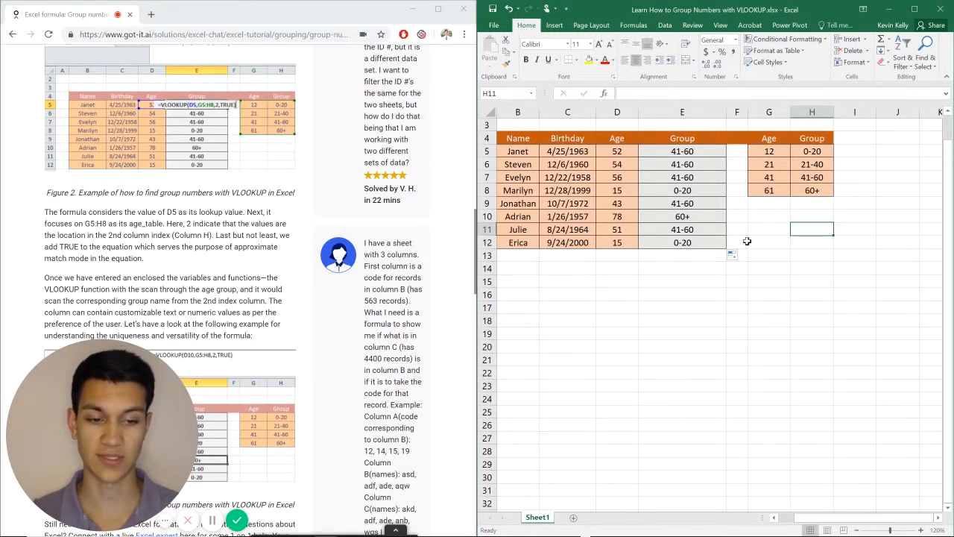
{"action": "mouse_move", "coordinate": [783, 174]}
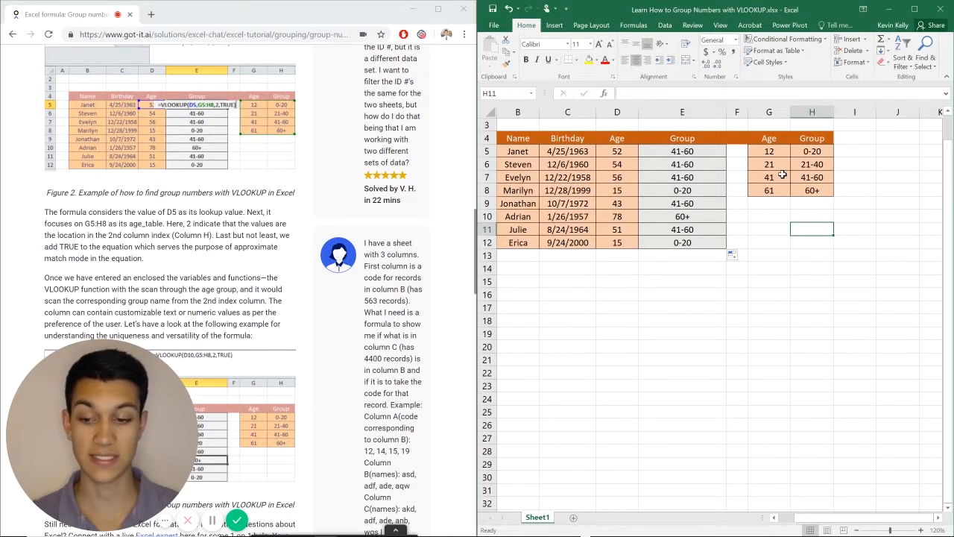
{"action": "mouse_move", "coordinate": [730, 200]}
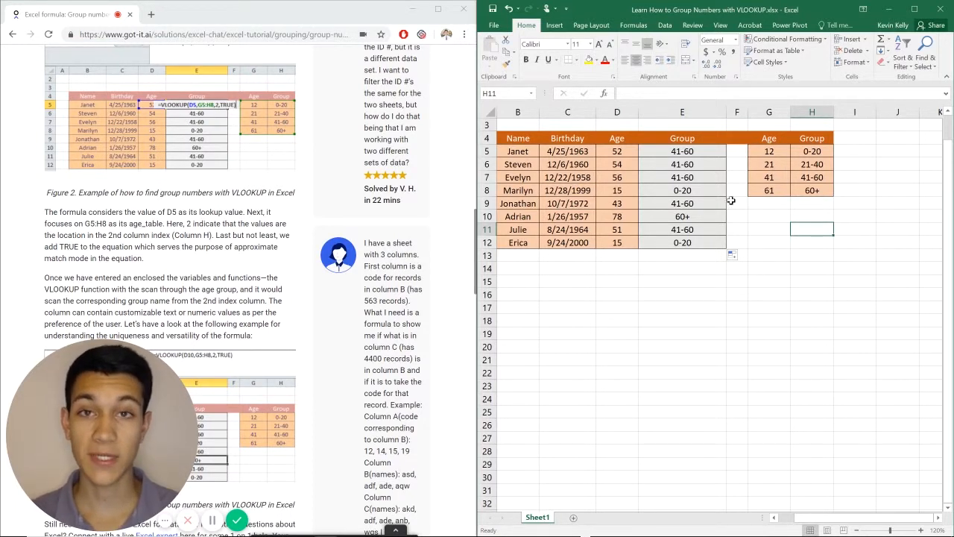